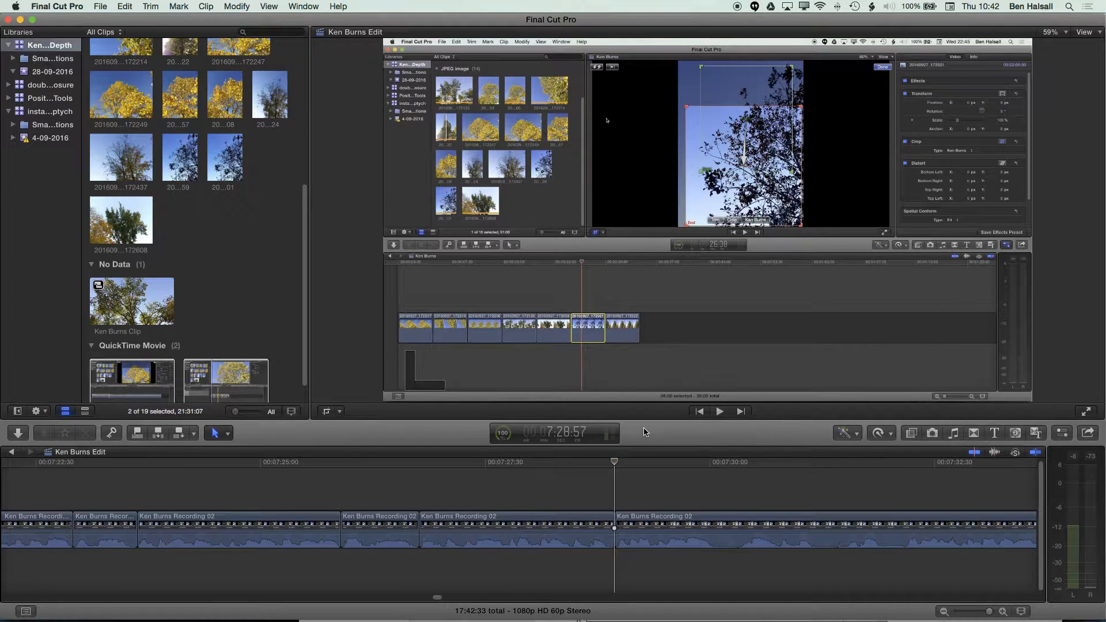
{"action": "mouse_move", "coordinate": [636, 436]}
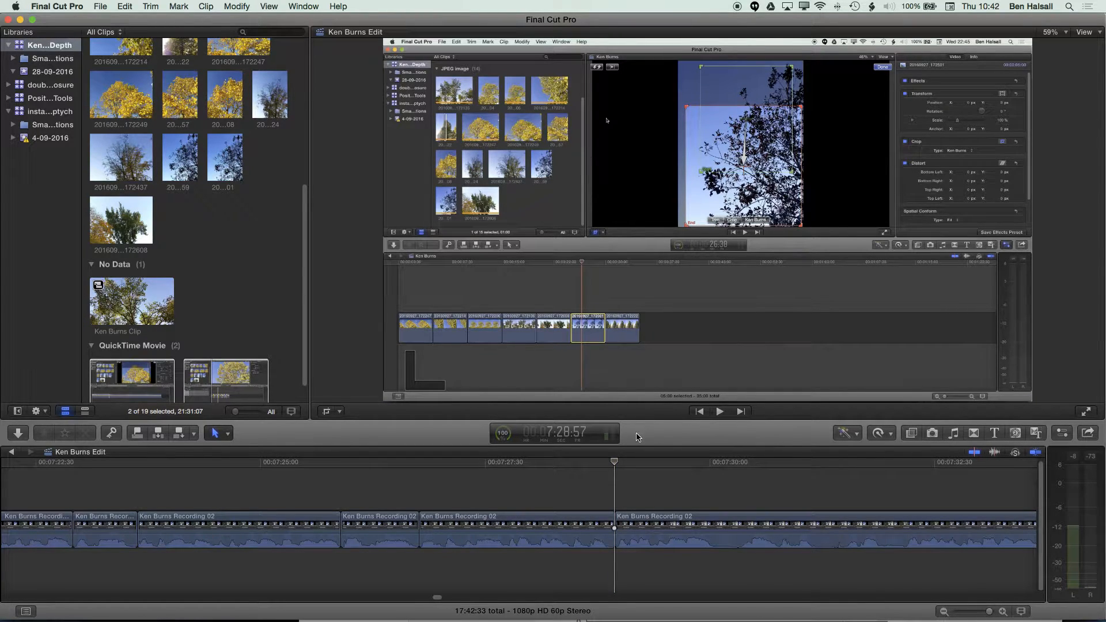
{"action": "mouse_move", "coordinate": [626, 436]}
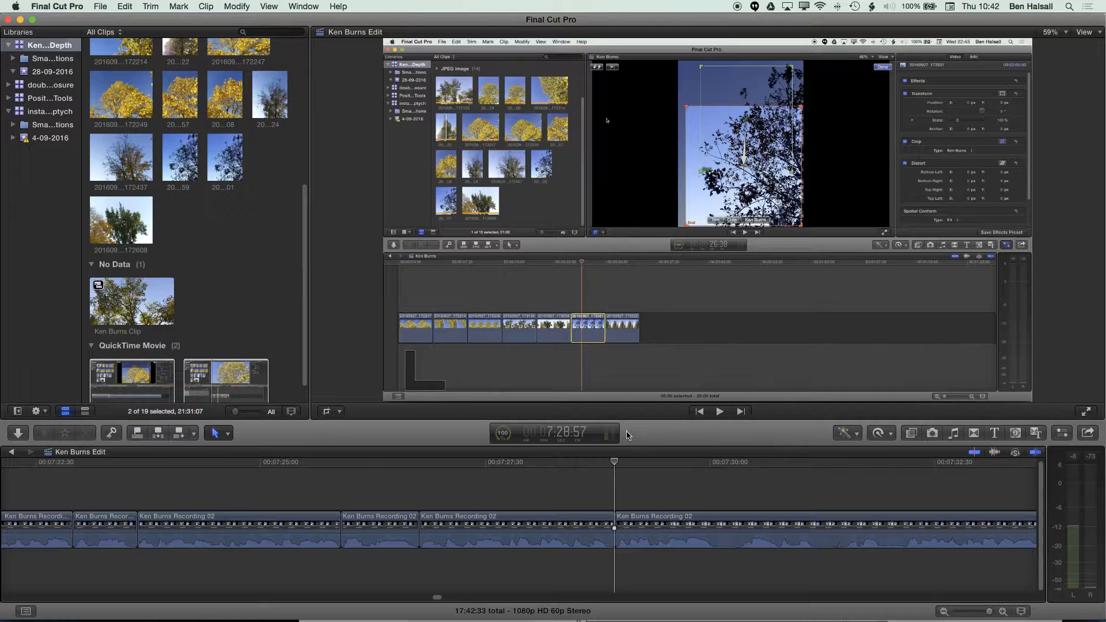
{"action": "mouse_move", "coordinate": [617, 404]}
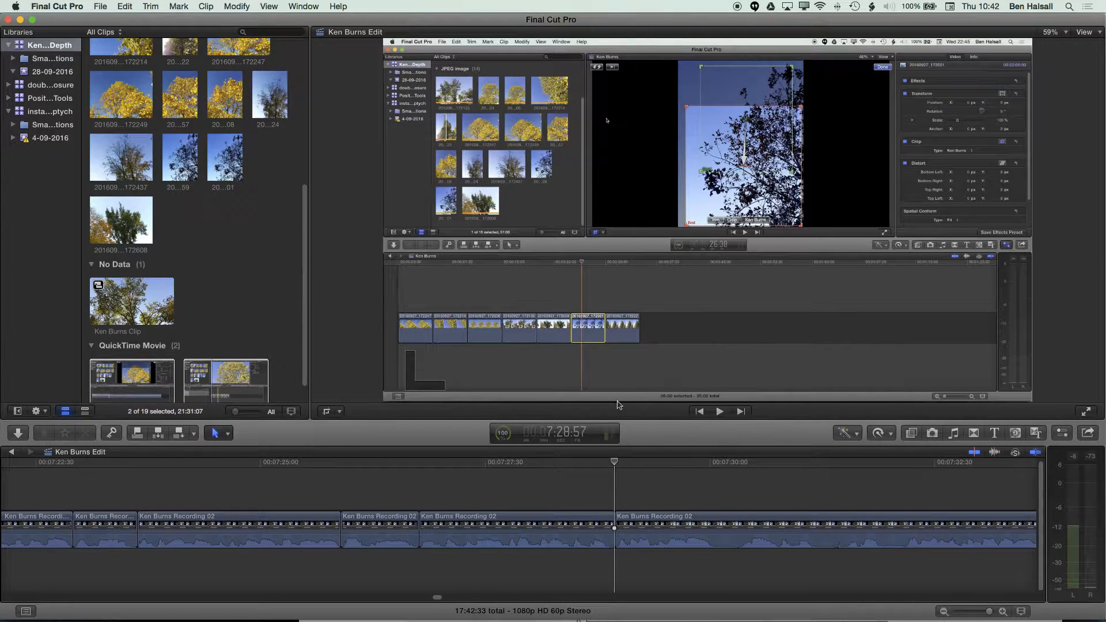
Select the Recording 02 clip at the cut and expand its audio so it stays continuous beneath the video.
{"action": "left_click", "coordinate": [585, 465]}
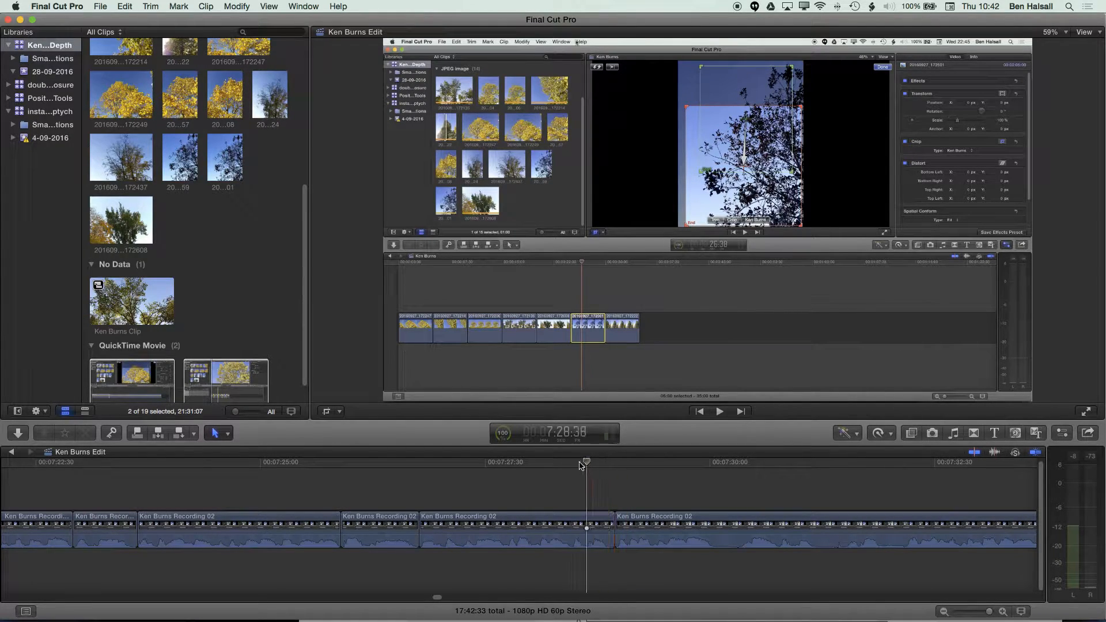
{"action": "left_click", "coordinate": [519, 462]}
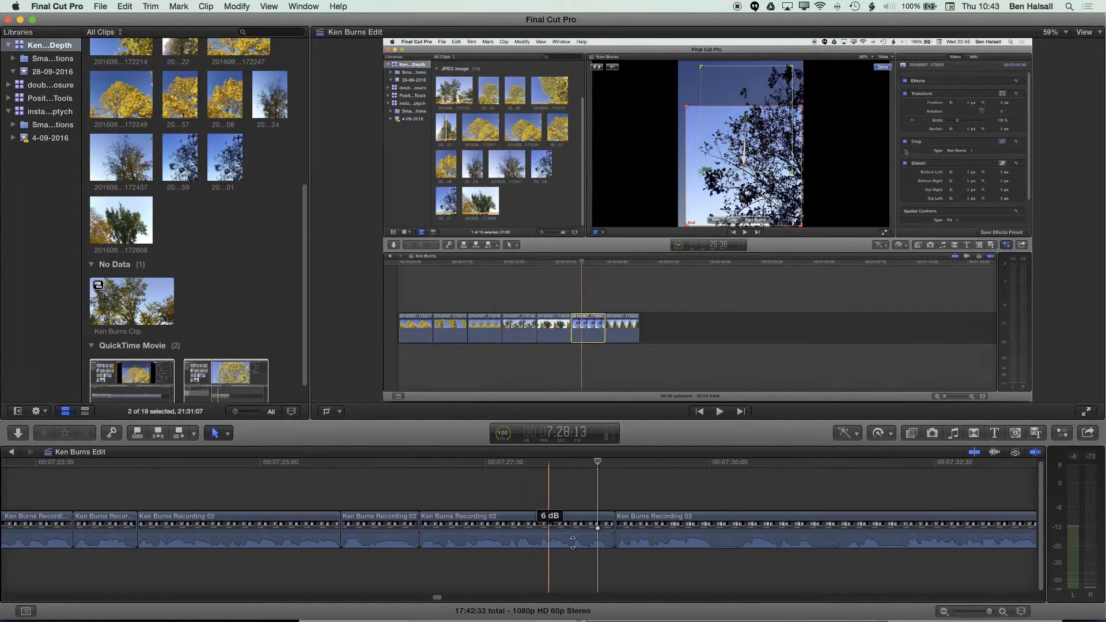
{"action": "left_click", "coordinate": [515, 525]}
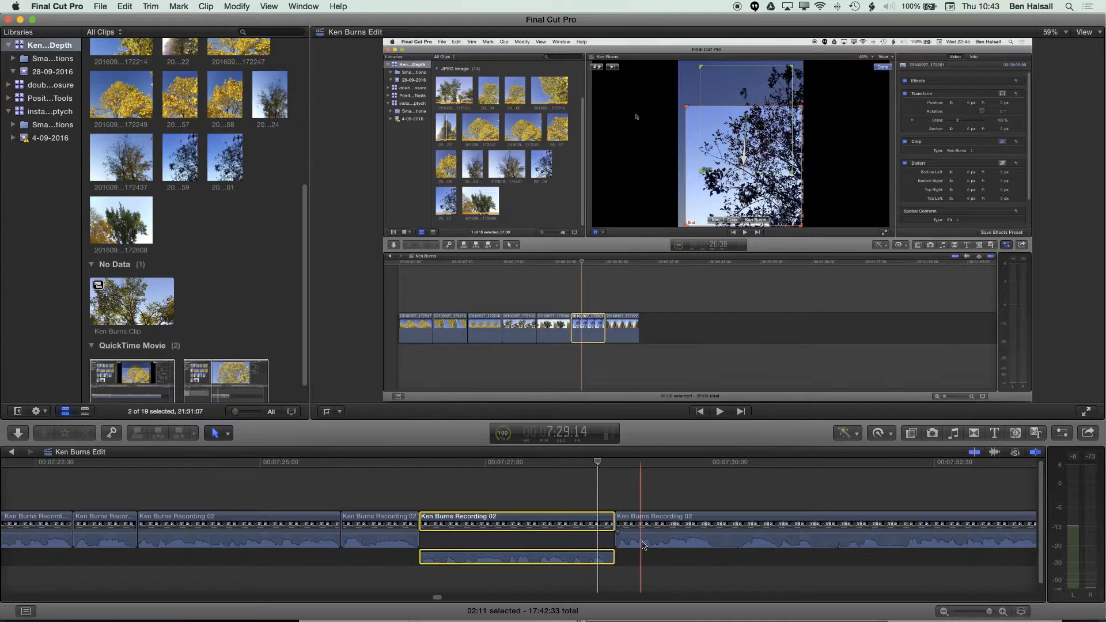
{"action": "left_click", "coordinate": [775, 525]}
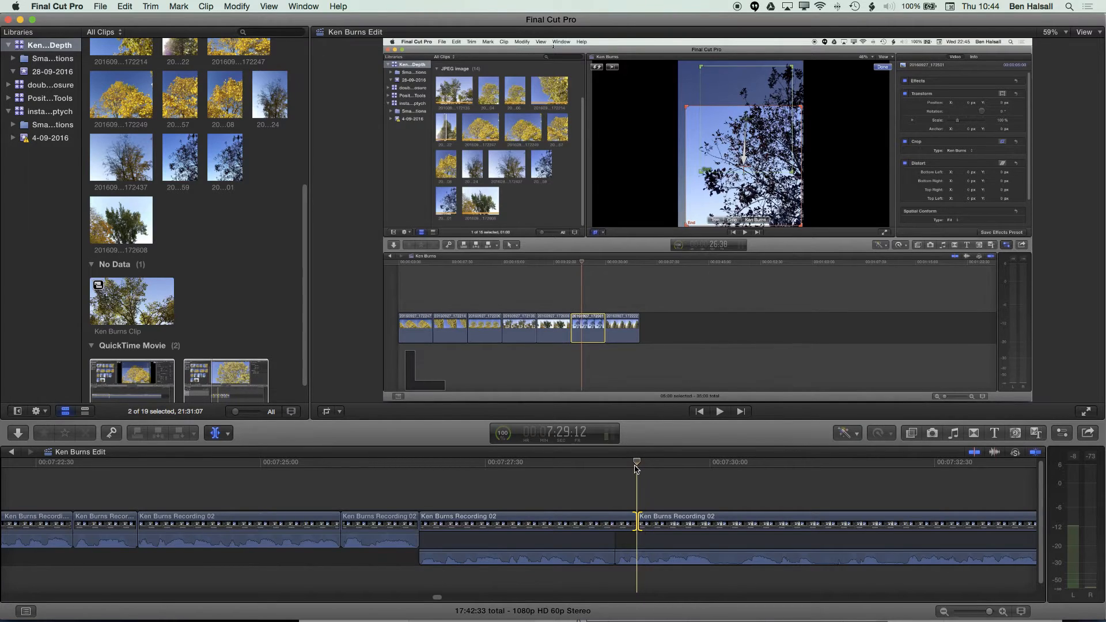
{"action": "mouse_move", "coordinate": [638, 464]}
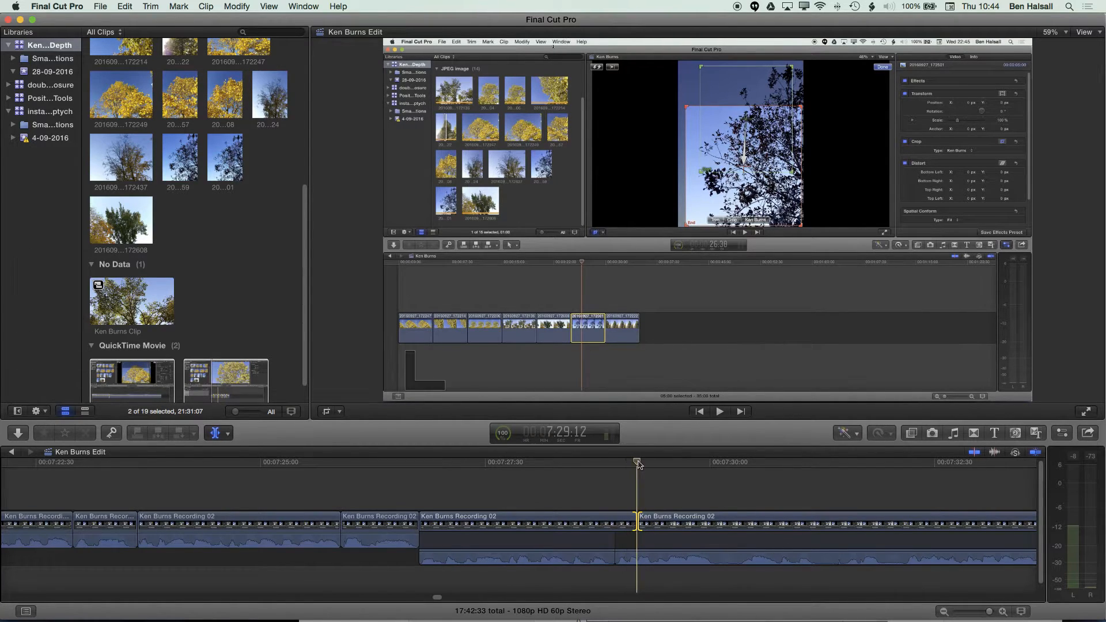
{"action": "mouse_move", "coordinate": [617, 448]}
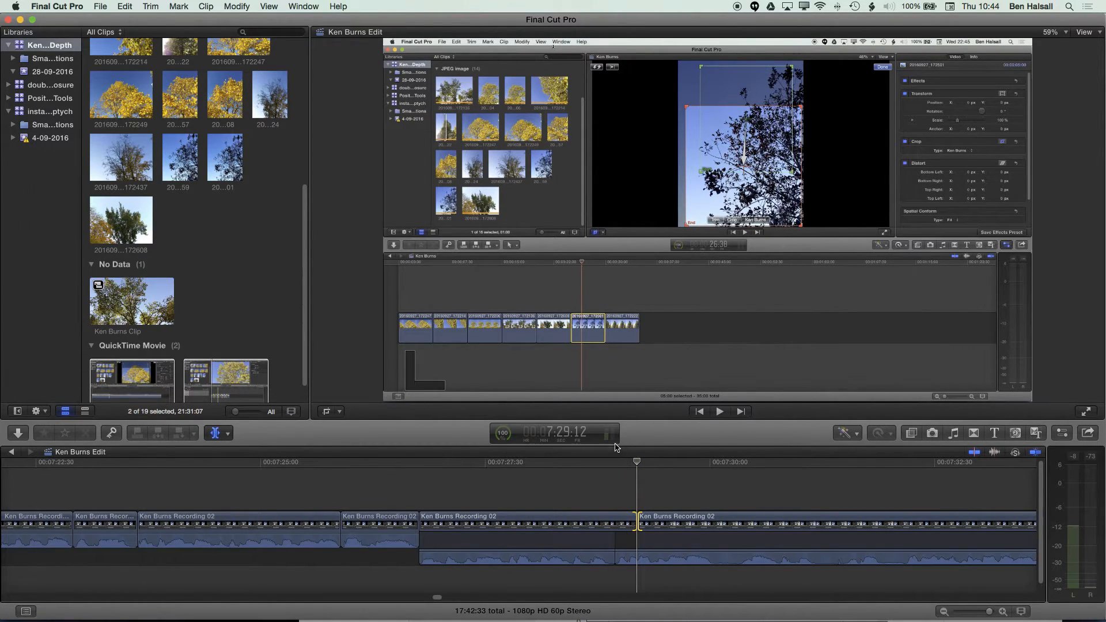
Nudge the video edit point a few frames later, leaving the expanded audio untouched.
{"action": "left_click", "coordinate": [638, 464]}
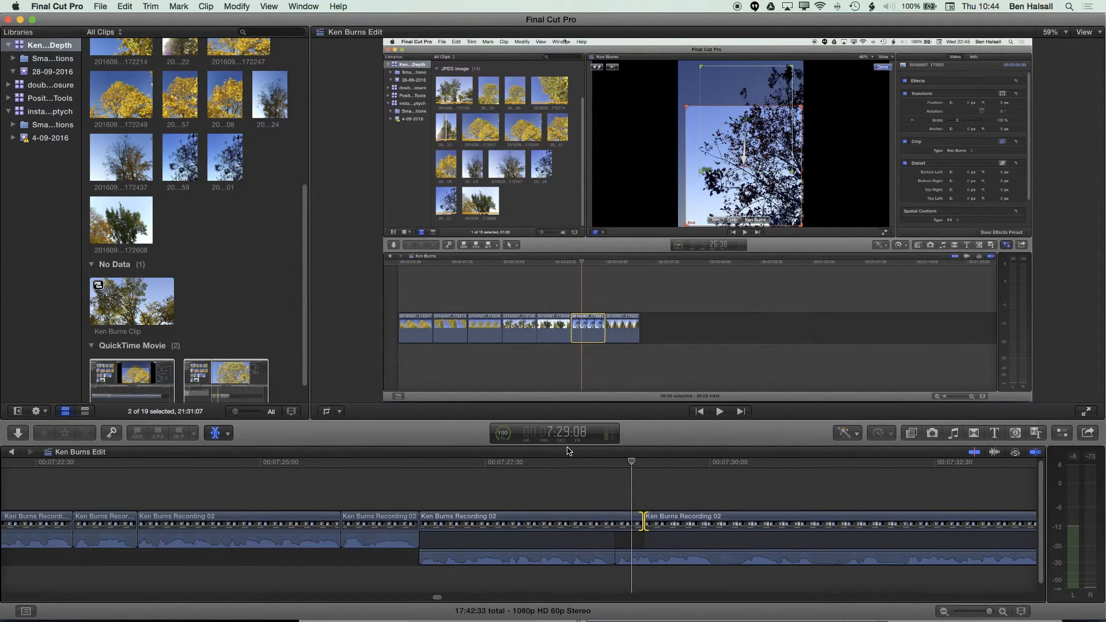
{"action": "mouse_move", "coordinate": [642, 457]}
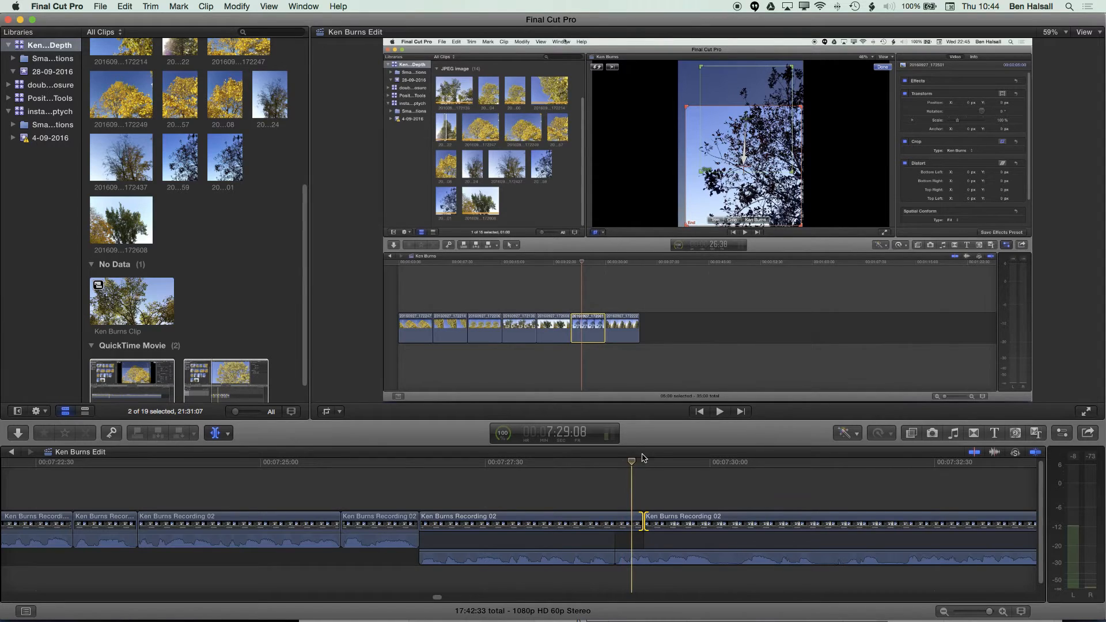
{"action": "left_click", "coordinate": [602, 522]}
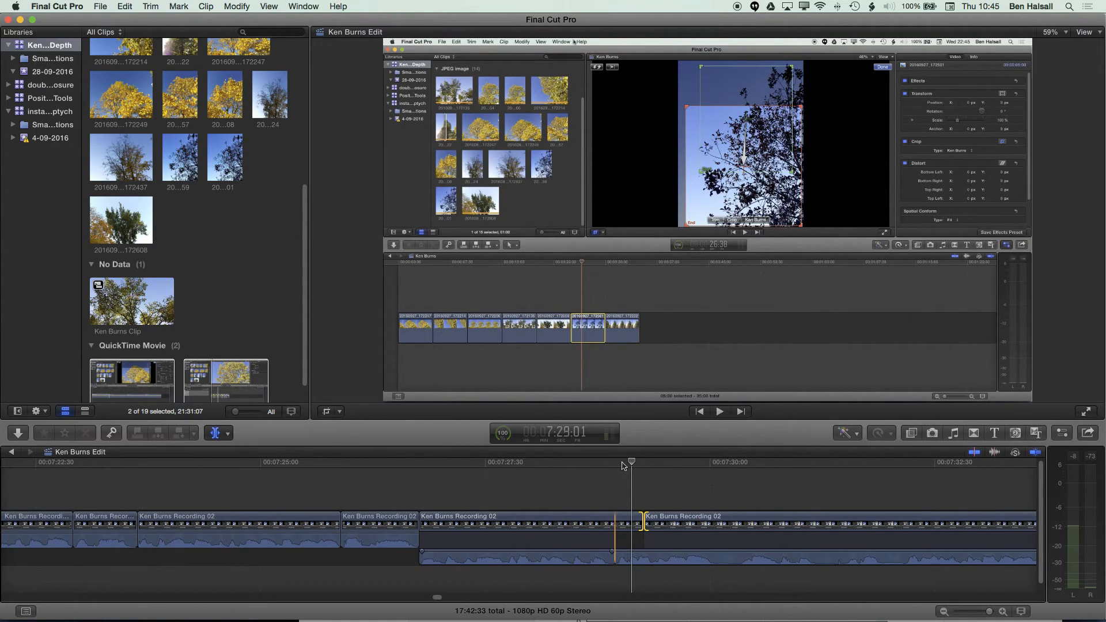
{"action": "left_click", "coordinate": [613, 465]}
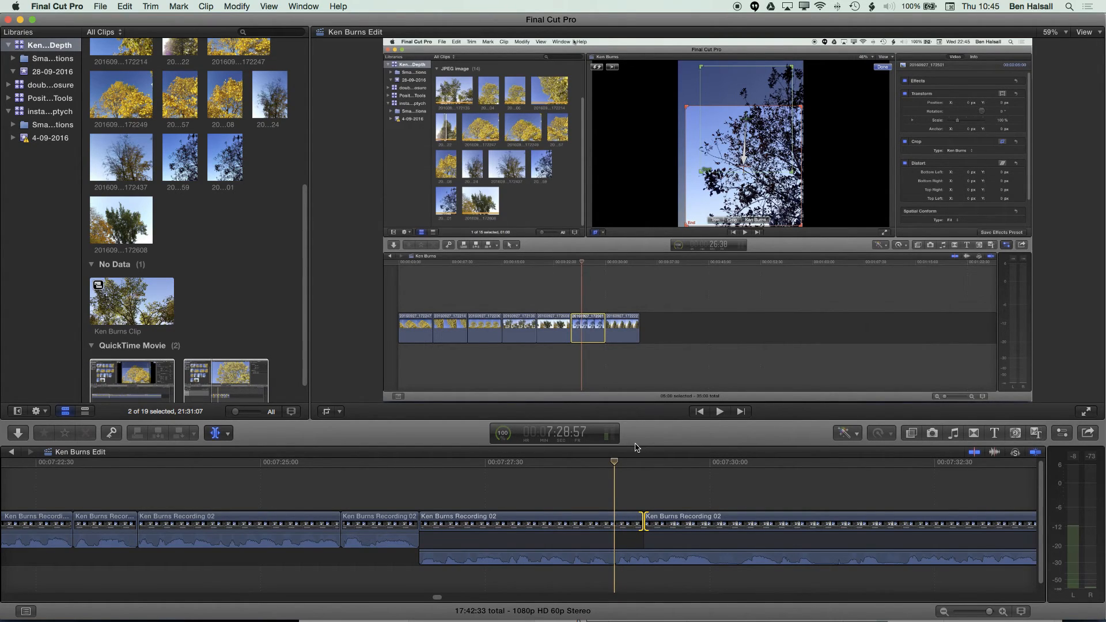
{"action": "mouse_move", "coordinate": [618, 453]}
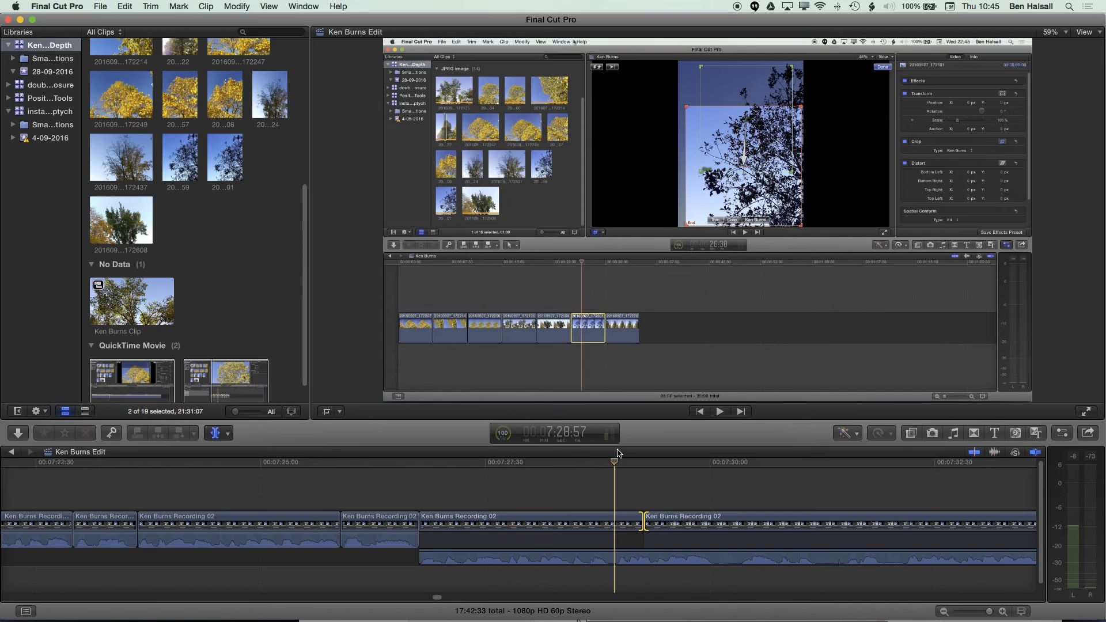